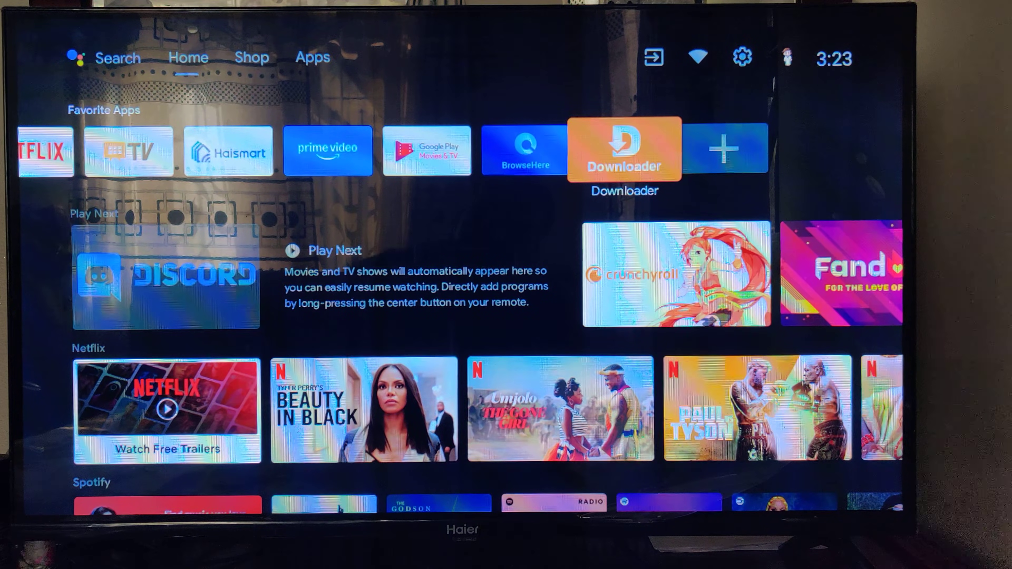
- Launch Downloader from the Favorite Apps row on the Android TV home screen
{"action": "left_click", "coordinate": [623, 150]}
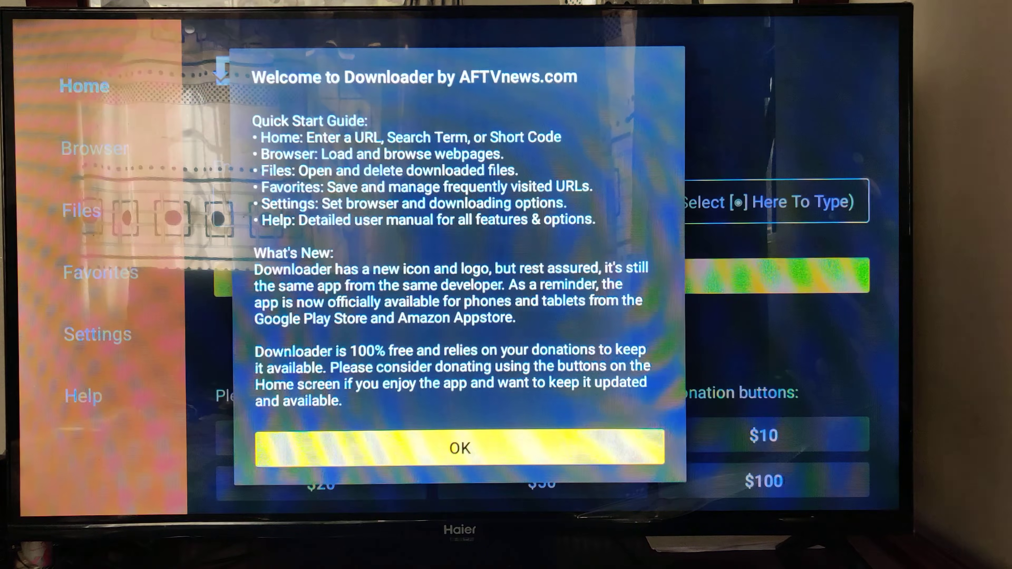
- Dismiss the 'Welcome to Downloader' dialog to reach the empty URL entry field
{"action": "left_click", "coordinate": [459, 448]}
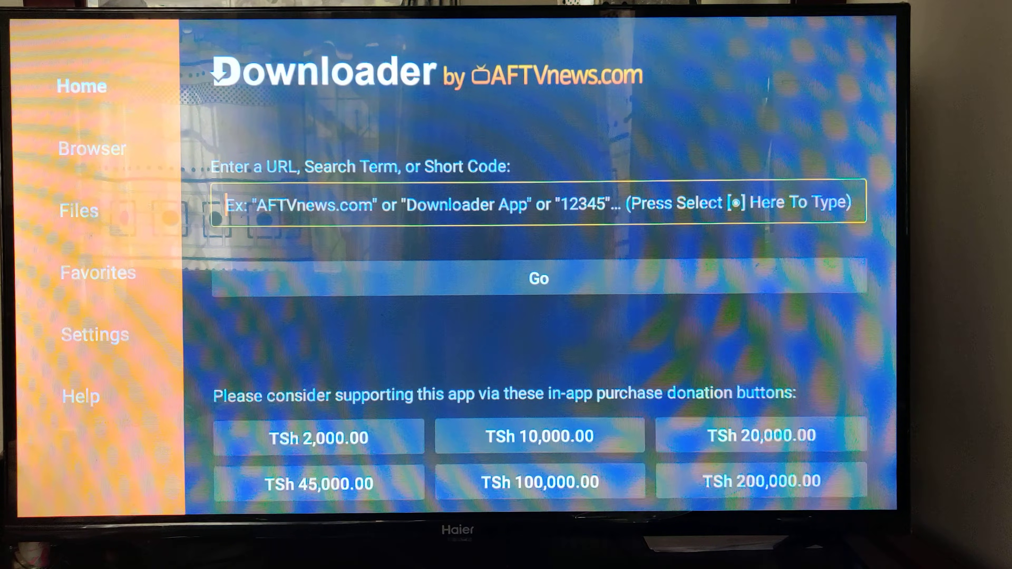
- Enter unlinked.link in the URL field via the on-screen keyboard and submit it to connect
{"action": "left_click", "coordinate": [538, 201]}
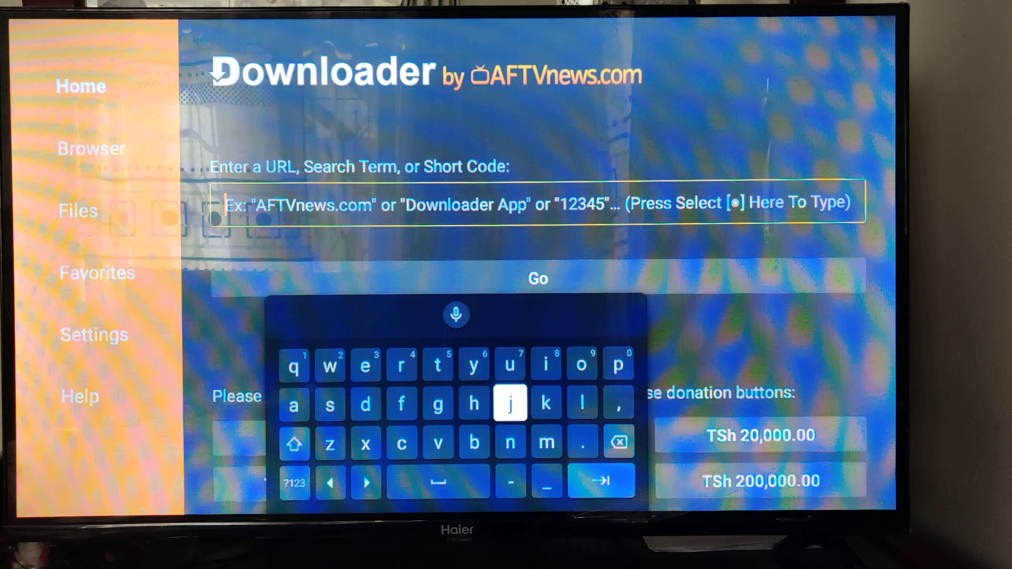
{"action": "left_click", "coordinate": [509, 365]}
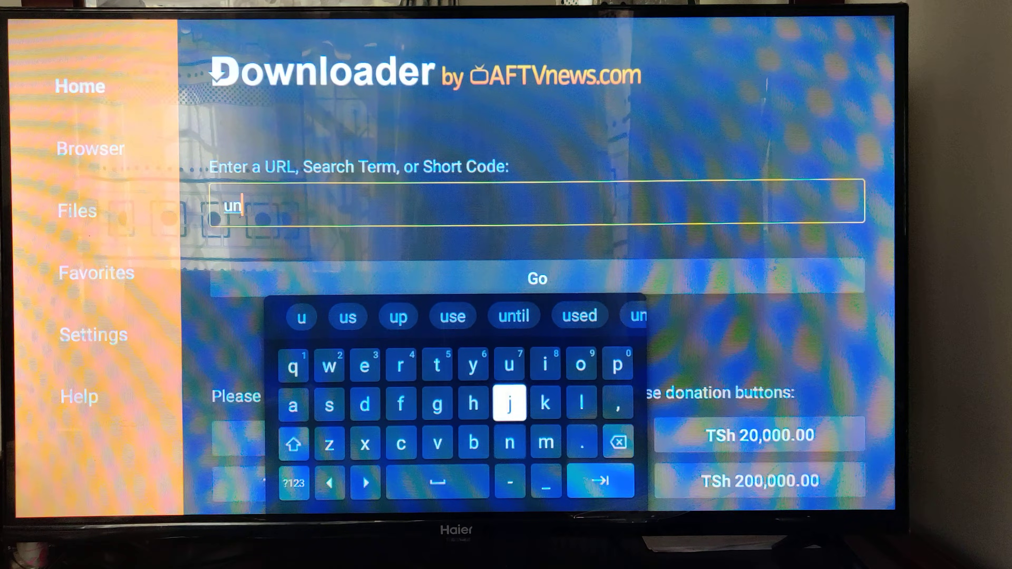
{"action": "left_click", "coordinate": [580, 403]}
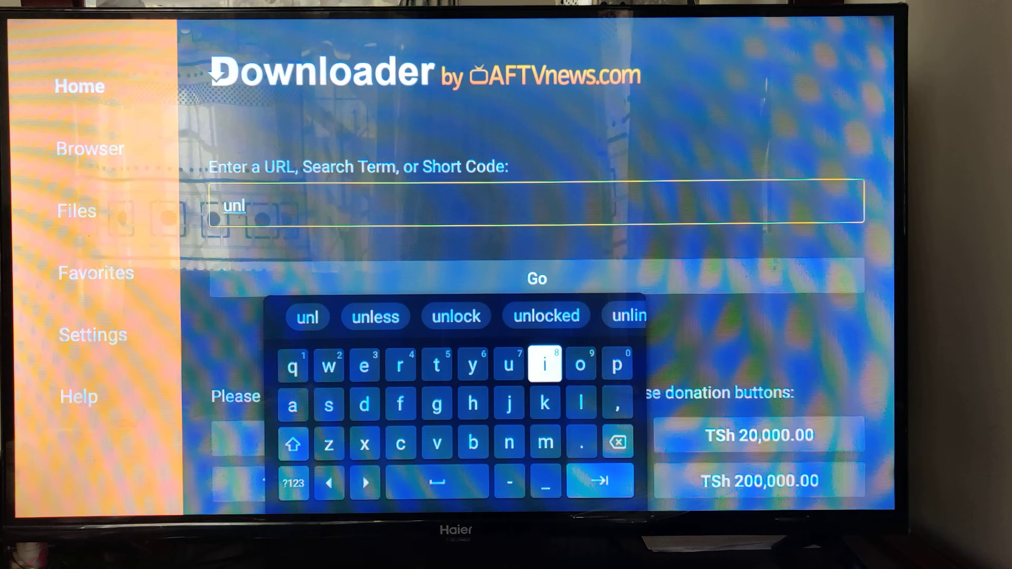
{"action": "left_click", "coordinate": [543, 363]}
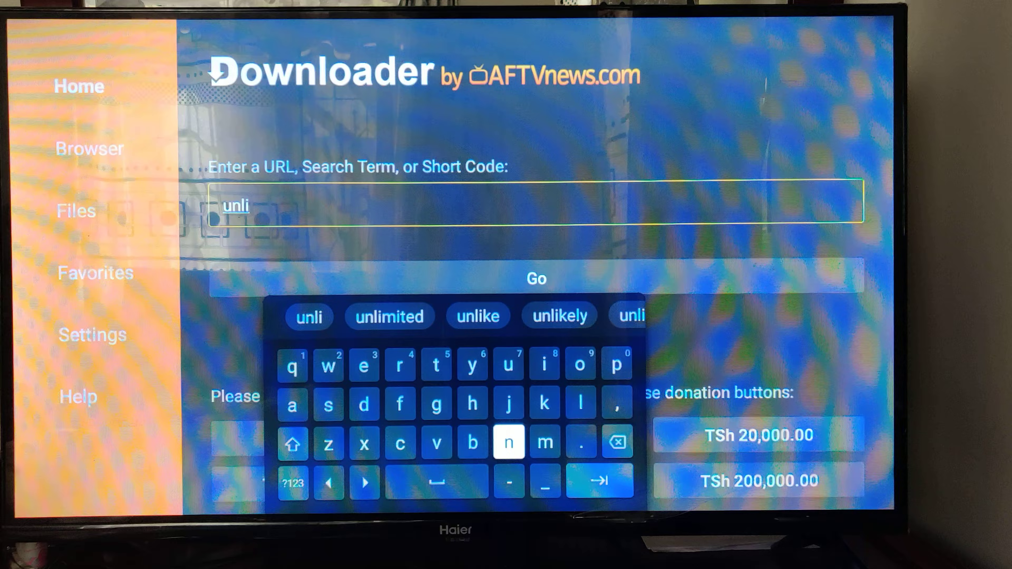
{"action": "left_click", "coordinate": [544, 363]}
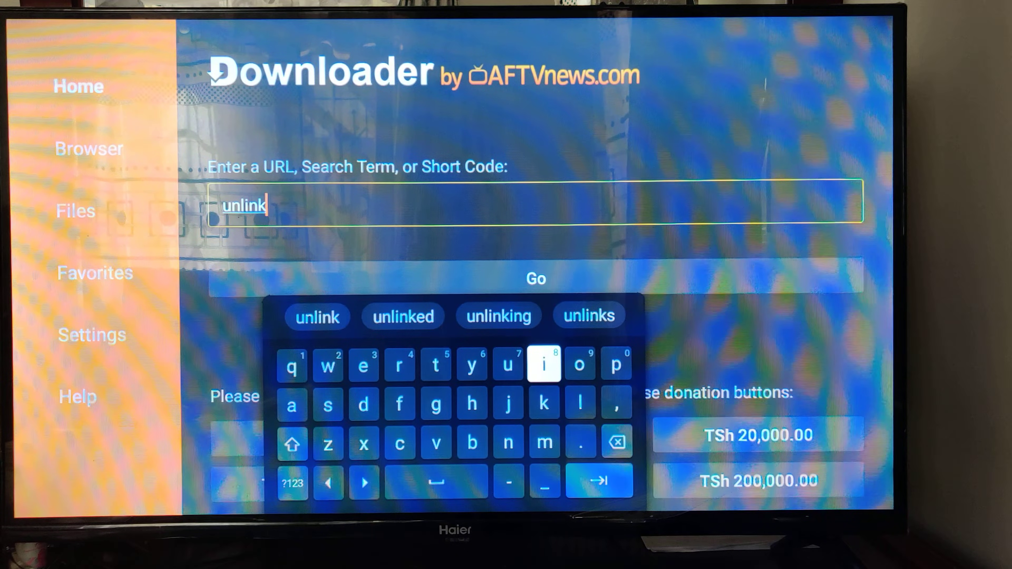
{"action": "mouse_move", "coordinate": [435, 363]}
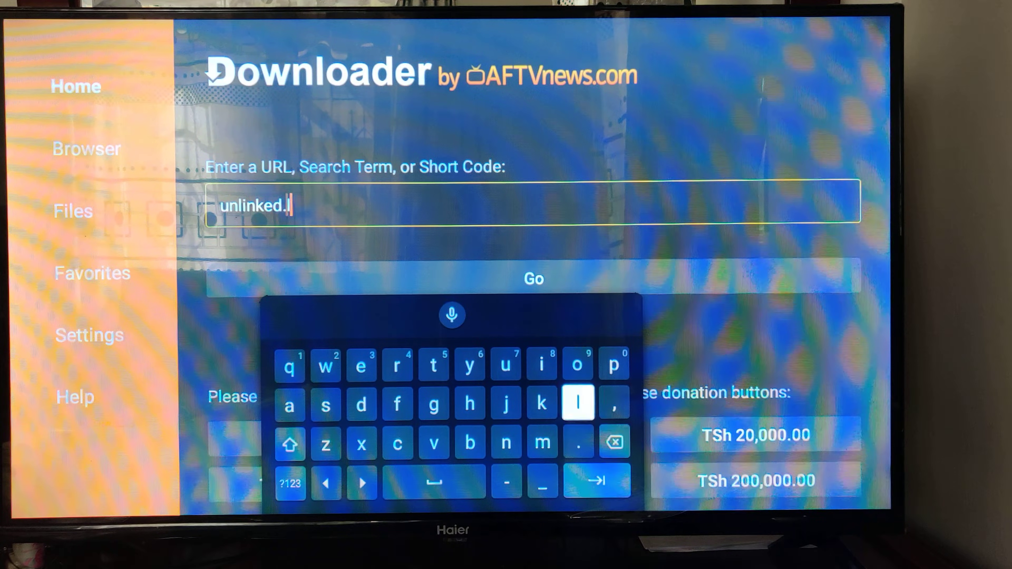
{"action": "left_click", "coordinate": [540, 443]}
{"action": "type", "text": "link"}
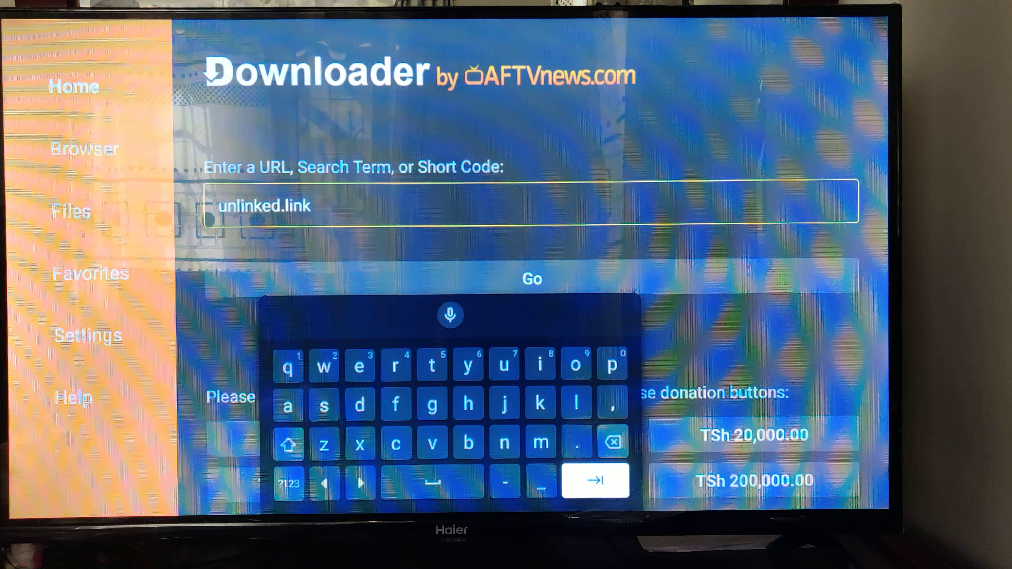
{"action": "left_click", "coordinate": [530, 279]}
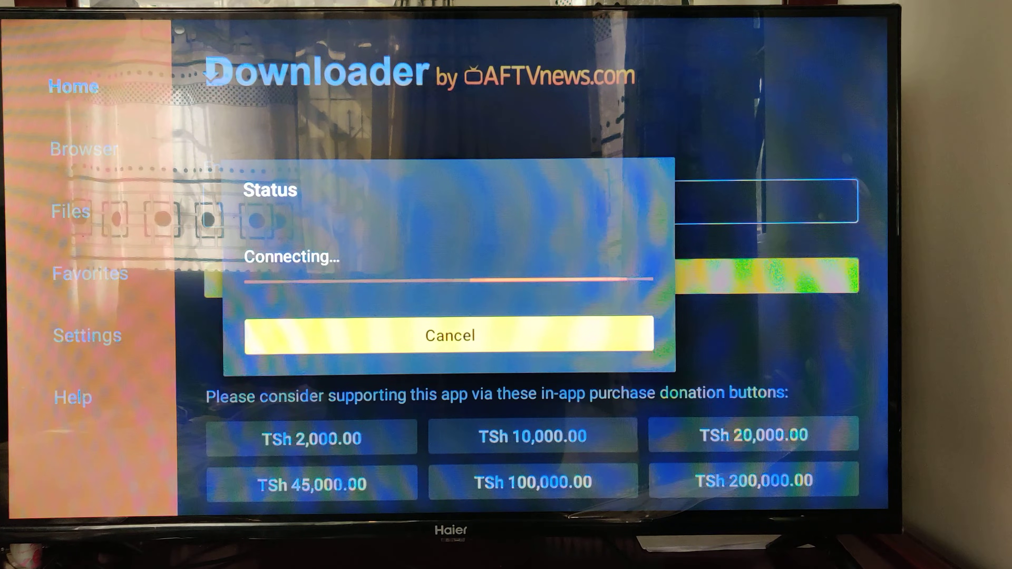
{"action": "left_click", "coordinate": [449, 335]}
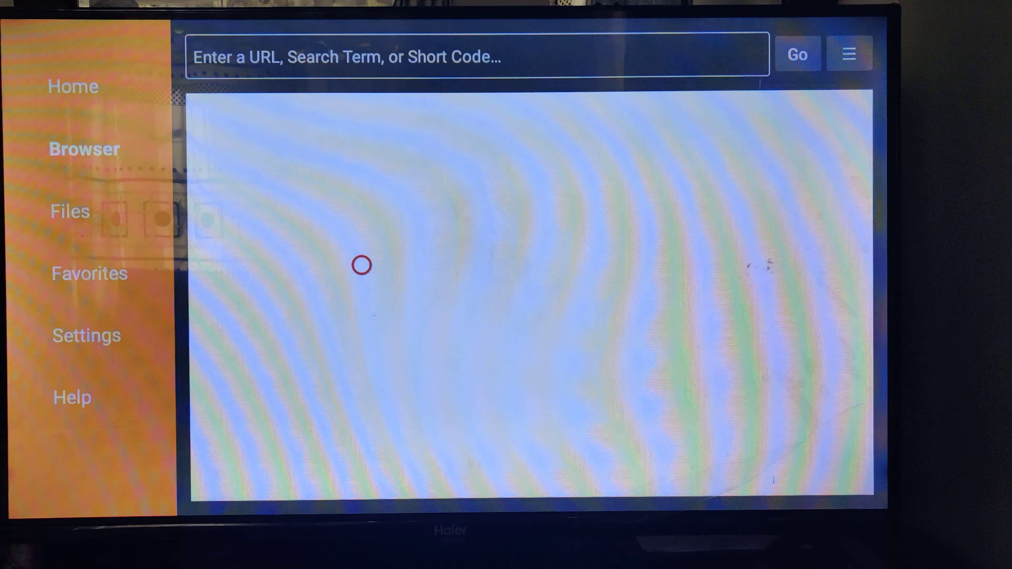
{"action": "type", "text": "https://unlinked.link/"}
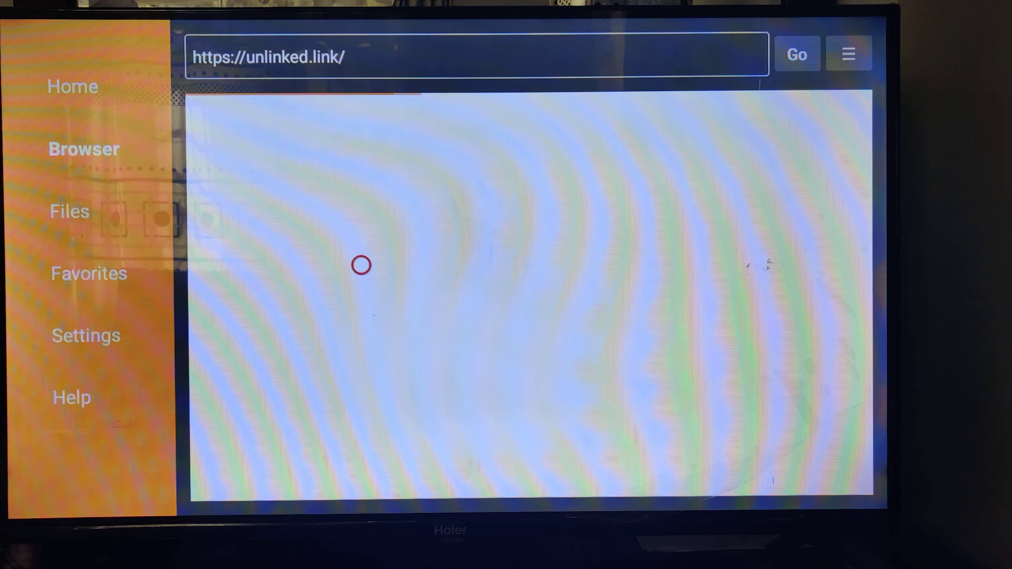
{"action": "left_click", "coordinate": [796, 54]}
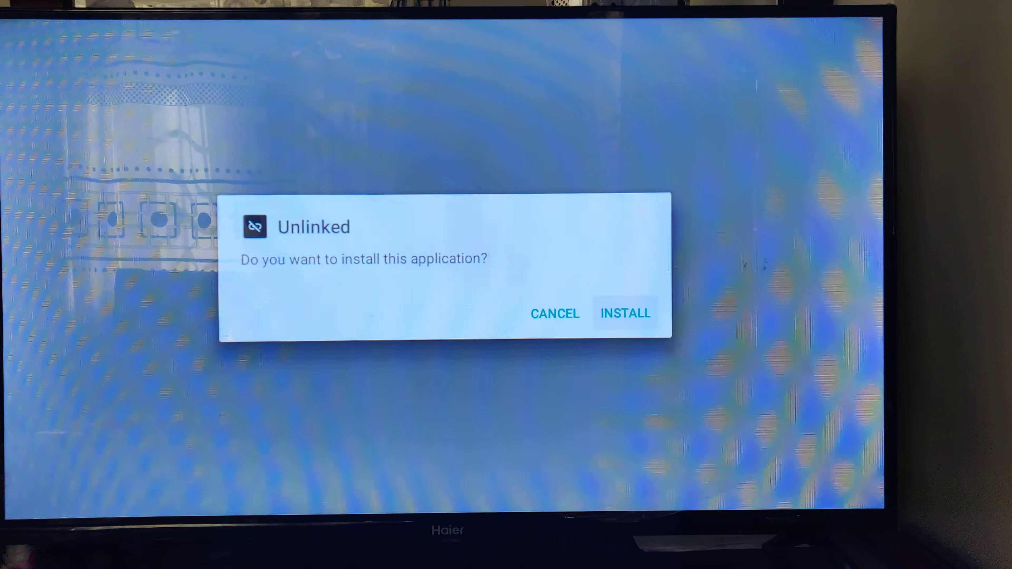
- Install Unlinked, open it when 'App installed' shows, and move to its Downloads section
{"action": "left_click", "coordinate": [624, 313]}
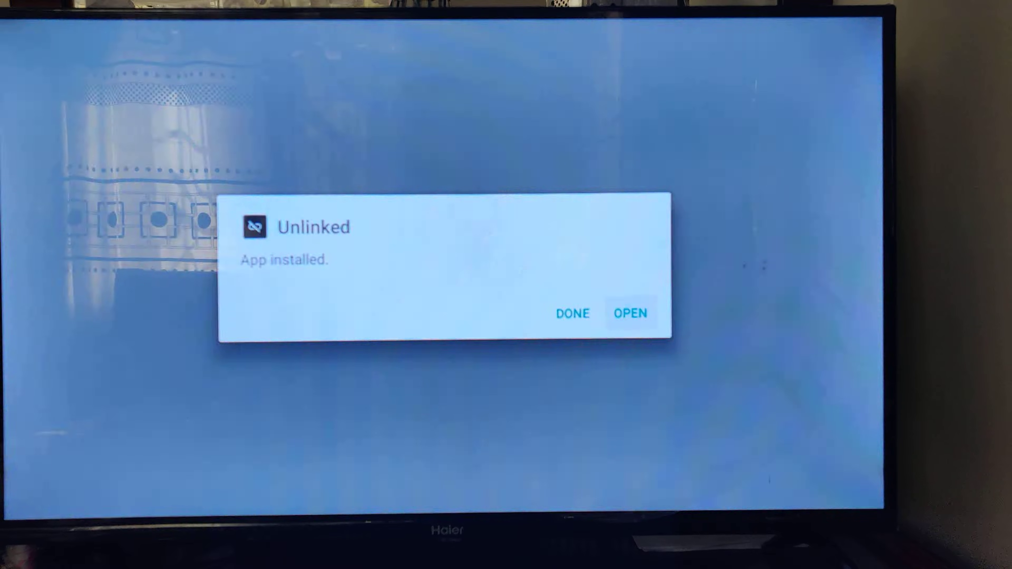
{"action": "left_click", "coordinate": [629, 313]}
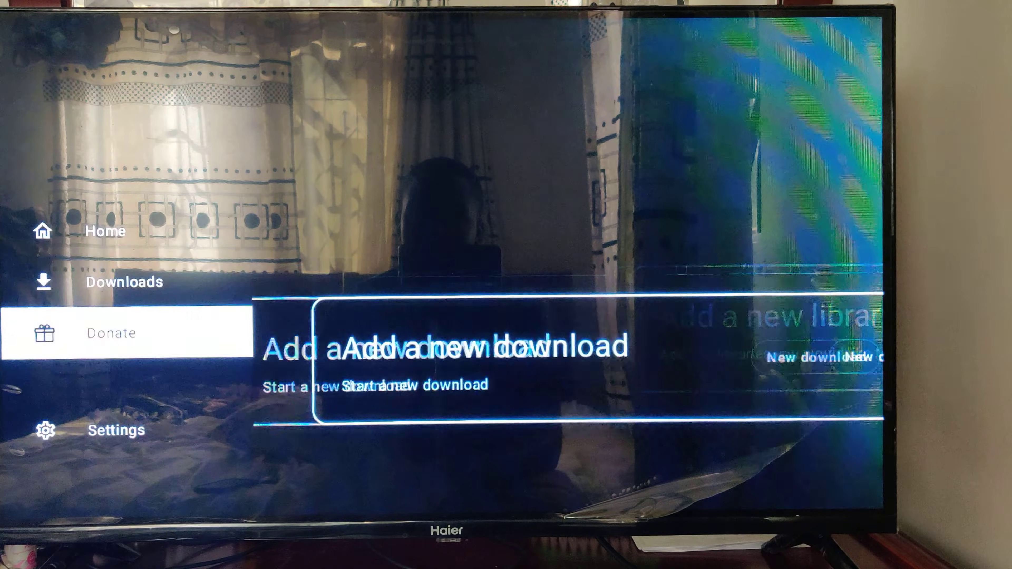
{"action": "key", "text": "up"}
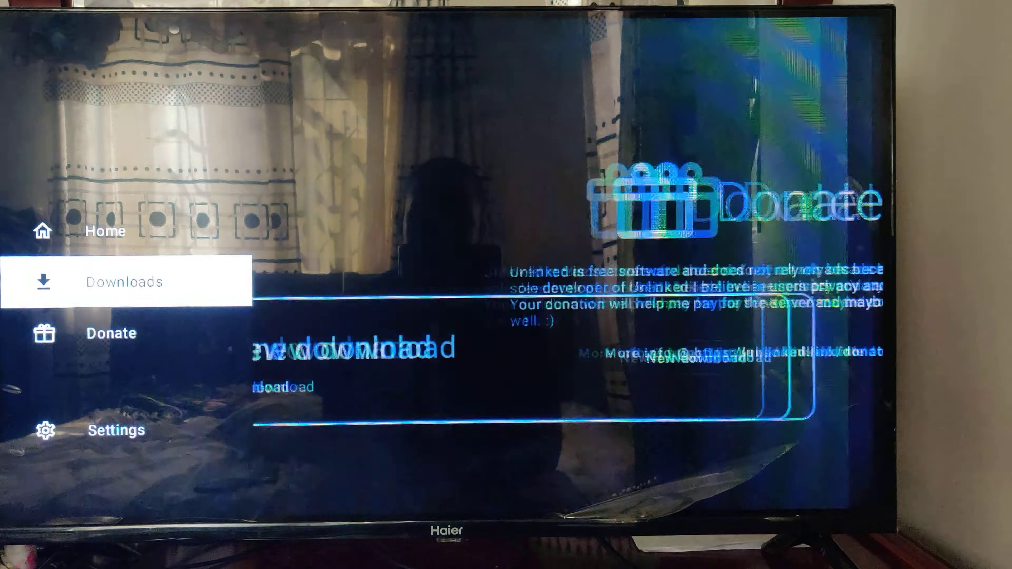